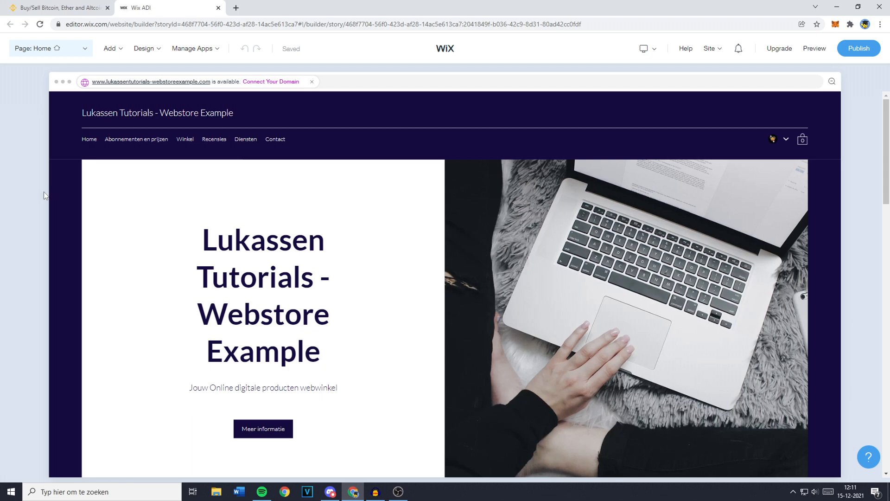
Step: Try hiding the footer's Copyright Message, dismiss the warning, and switch the site to the Wix Editor
{"action": "scroll", "scroll_direction": "down", "scroll_amount": 3}
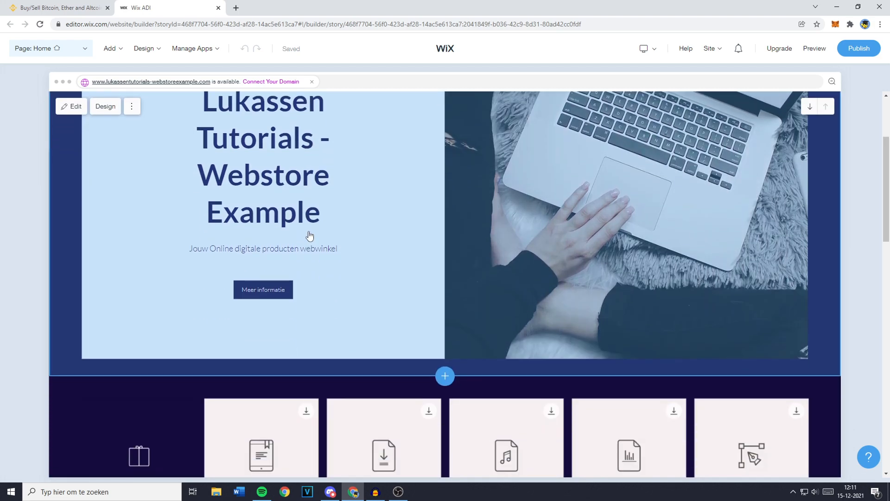
{"action": "scroll", "scroll_direction": "down", "scroll_amount": 3}
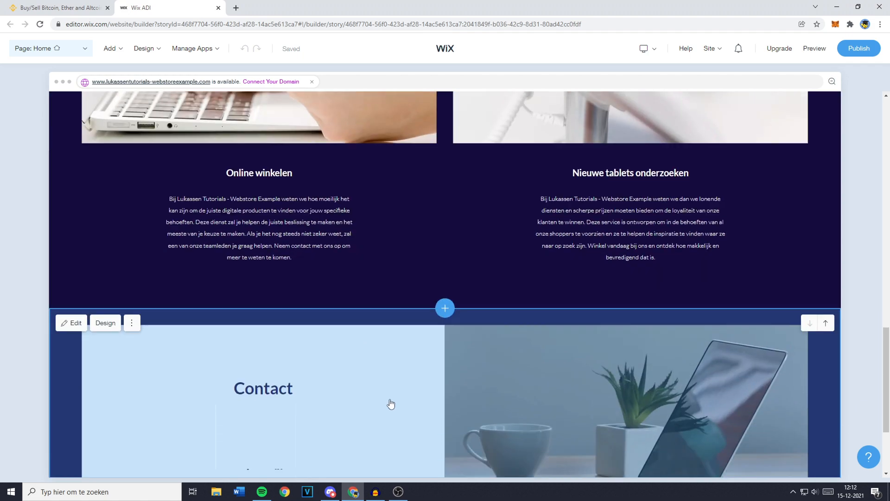
{"action": "scroll", "scroll_direction": "down", "scroll_amount": 3}
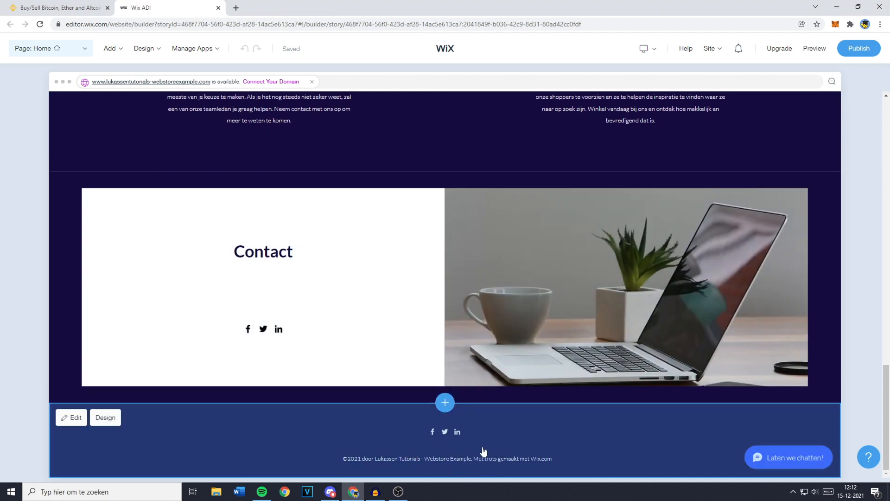
{"action": "mouse_move", "coordinate": [394, 465]}
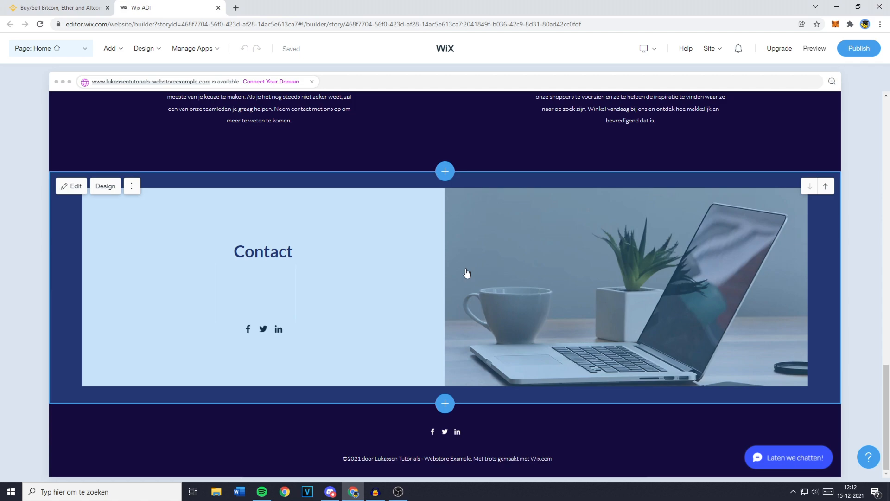
{"action": "mouse_move", "coordinate": [432, 324]}
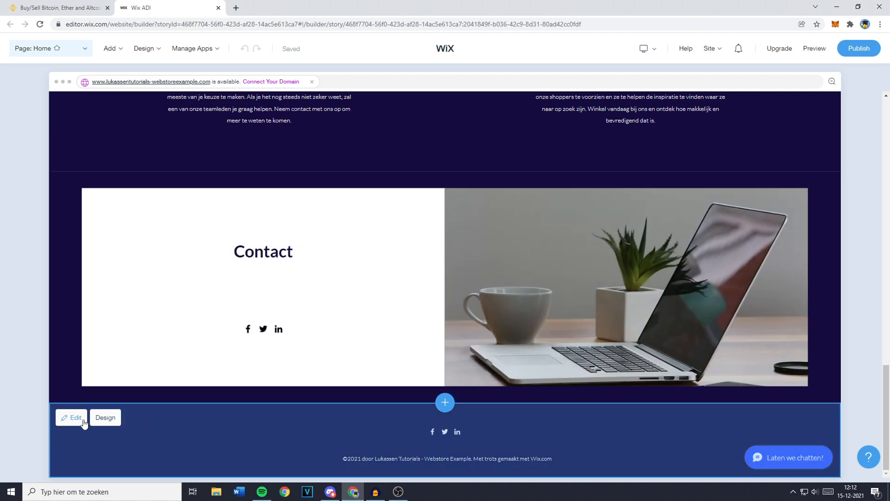
{"action": "left_click", "coordinate": [71, 417]}
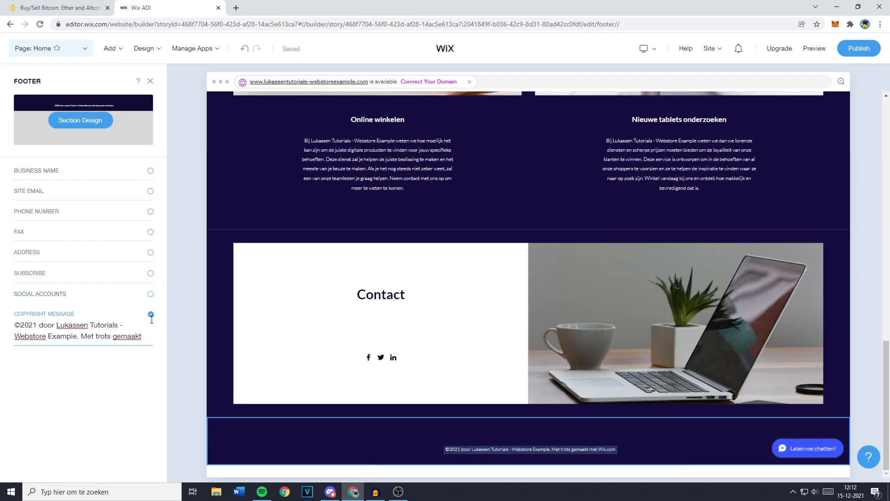
{"action": "left_click", "coordinate": [150, 314]}
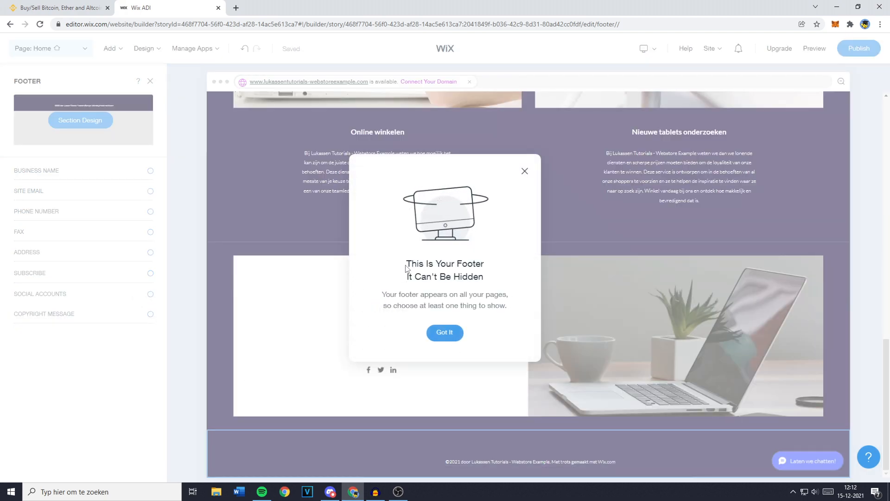
{"action": "left_click_drag", "start_coordinate": [406, 263], "coordinate": [484, 277]}
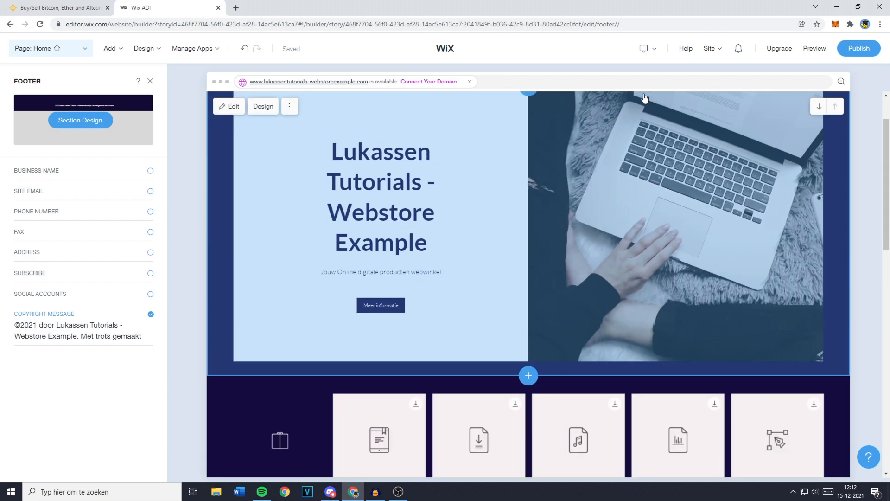
{"action": "left_click", "coordinate": [710, 48]}
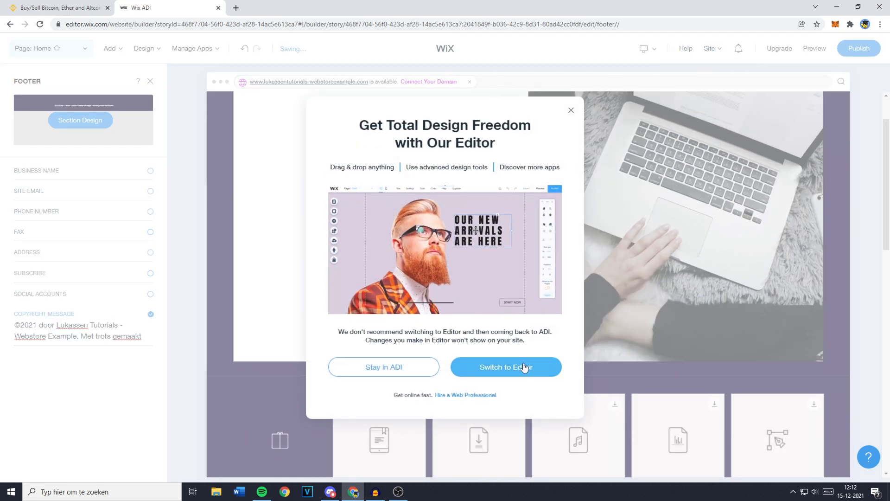
{"action": "left_click", "coordinate": [505, 366]}
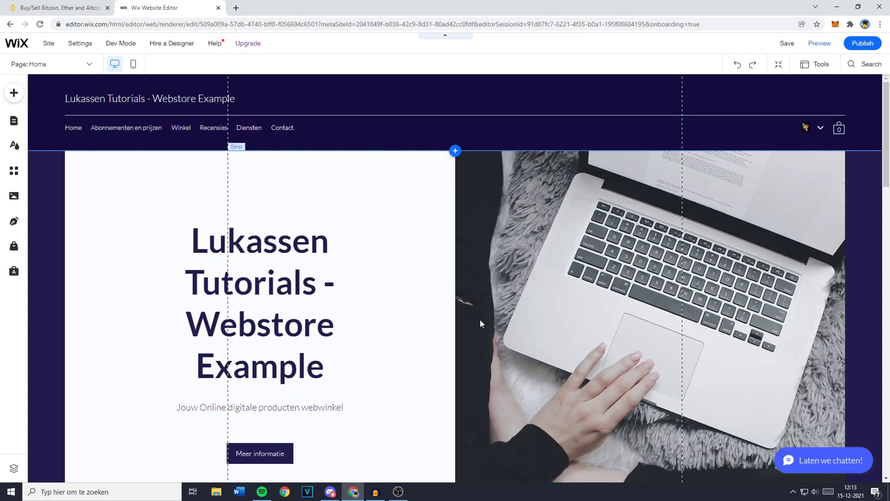
{"action": "scroll", "scroll_direction": "down", "scroll_amount": 3}
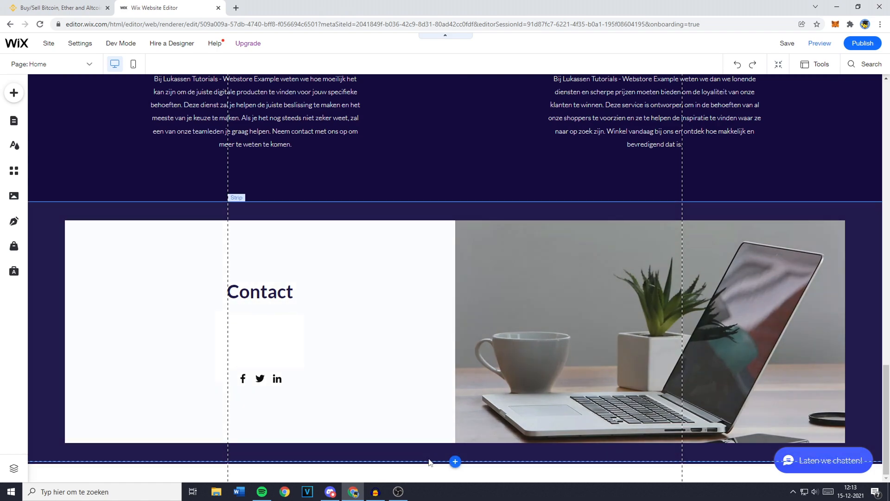
{"action": "scroll", "scroll_direction": "up", "scroll_amount": 3}
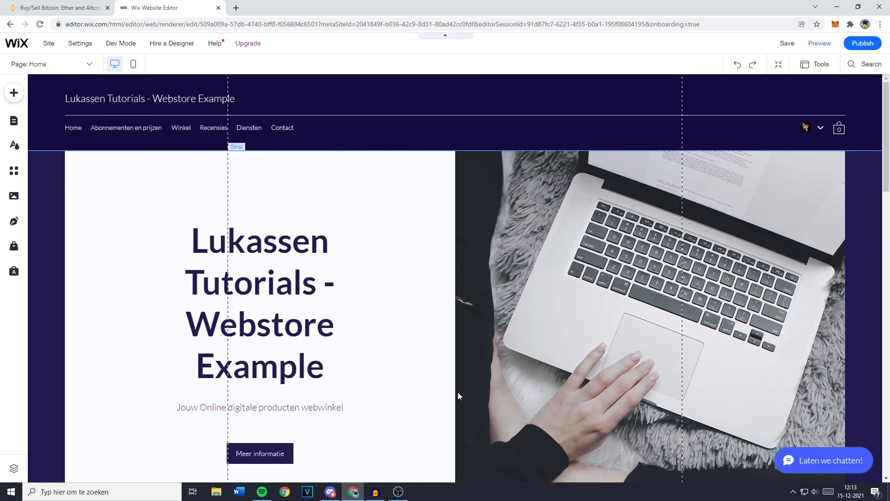
{"action": "mouse_move", "coordinate": [477, 365]}
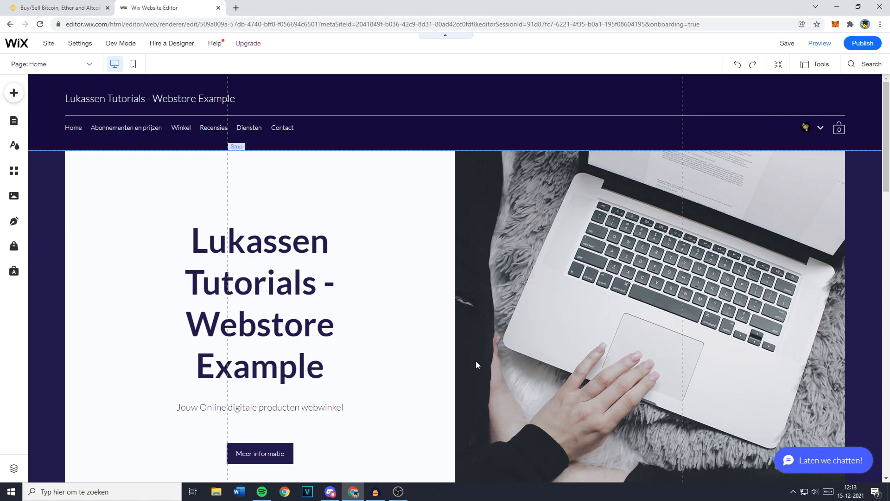
{"action": "mouse_move", "coordinate": [323, 172]}
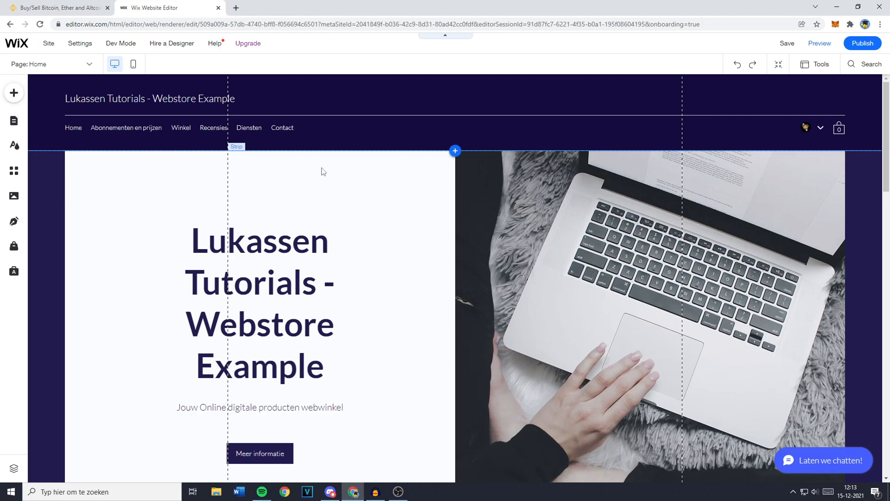
Step: Save the webstore homepage from the top bar and confirm Save Changes in the dialog
{"action": "left_click", "coordinate": [787, 43]}
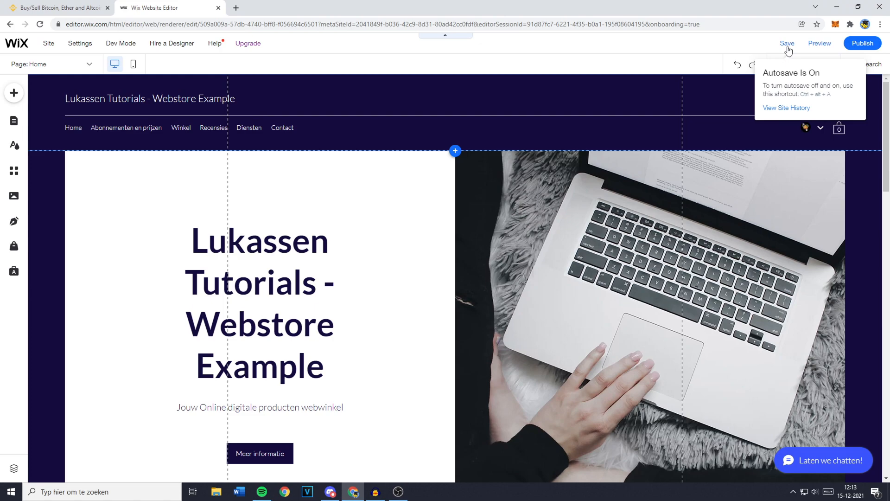
{"action": "left_click", "coordinate": [787, 43]}
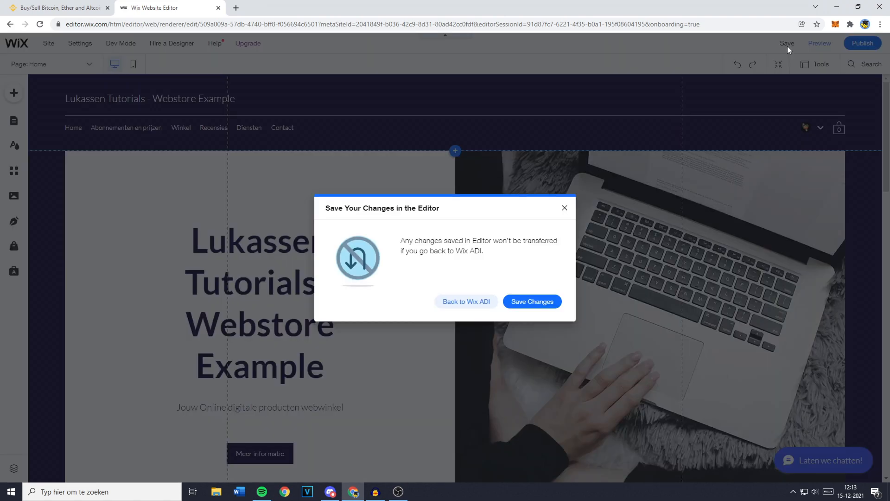
{"action": "left_click", "coordinate": [531, 302]}
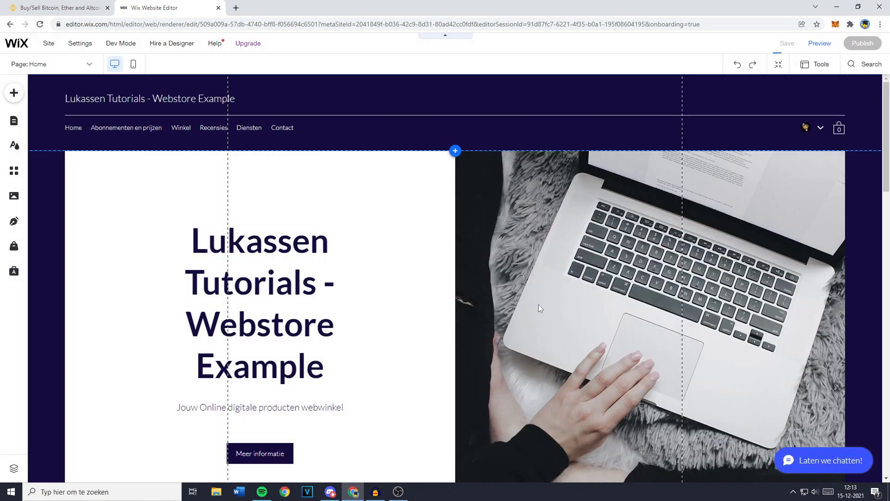